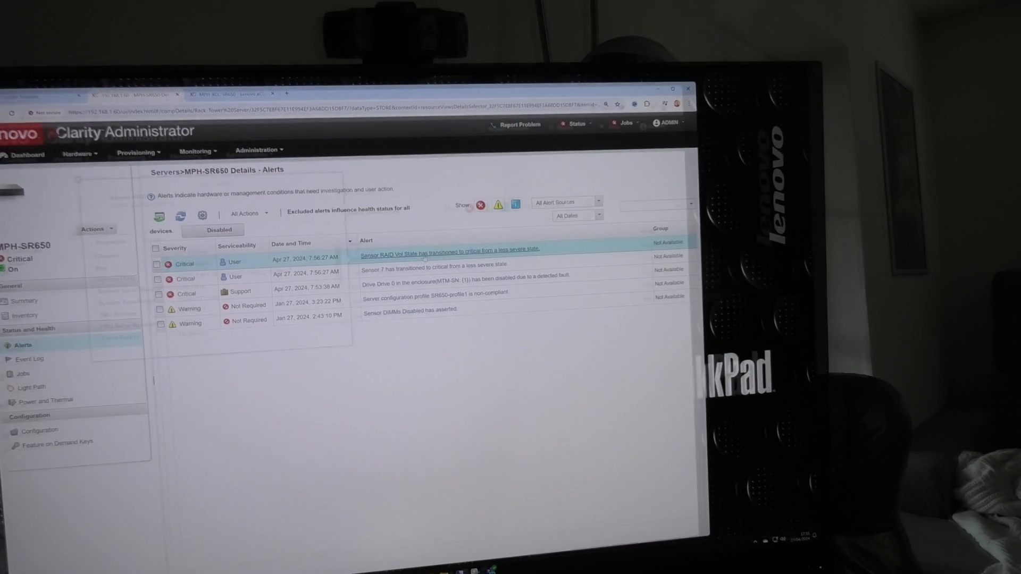
Open the 'Sensor RAID Vol State has transitioned to critical' alert details for MPH-SR650
left_click(449, 249)
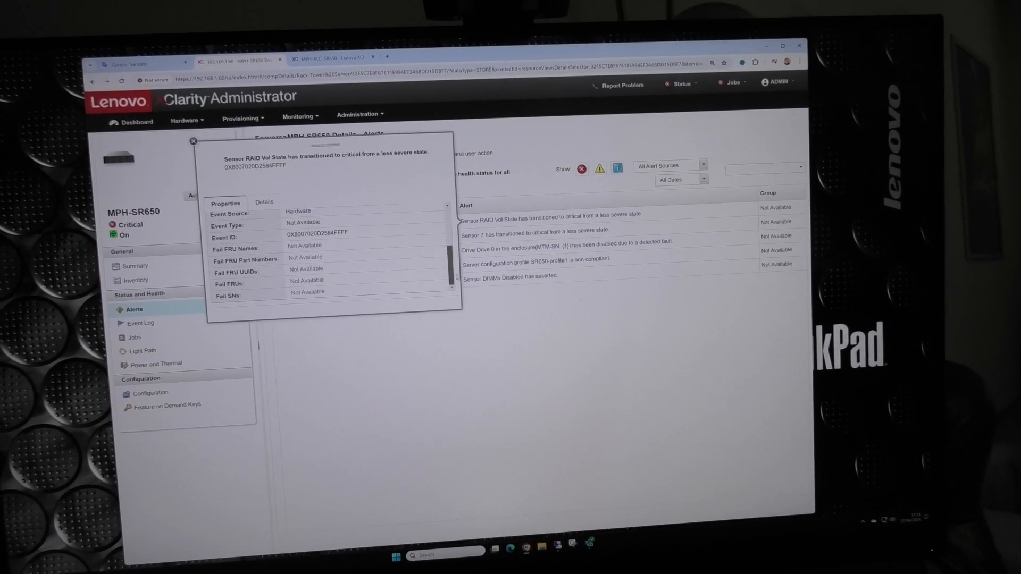
left_click(194, 141)
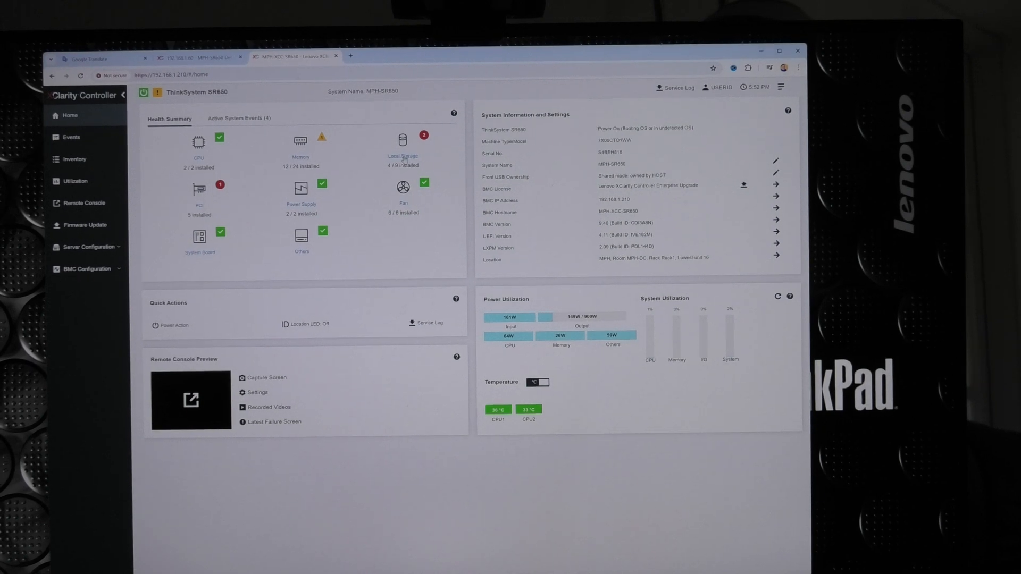
Open Inventory to list the server's drives and RAID 1 virtual disk
left_click(74, 158)
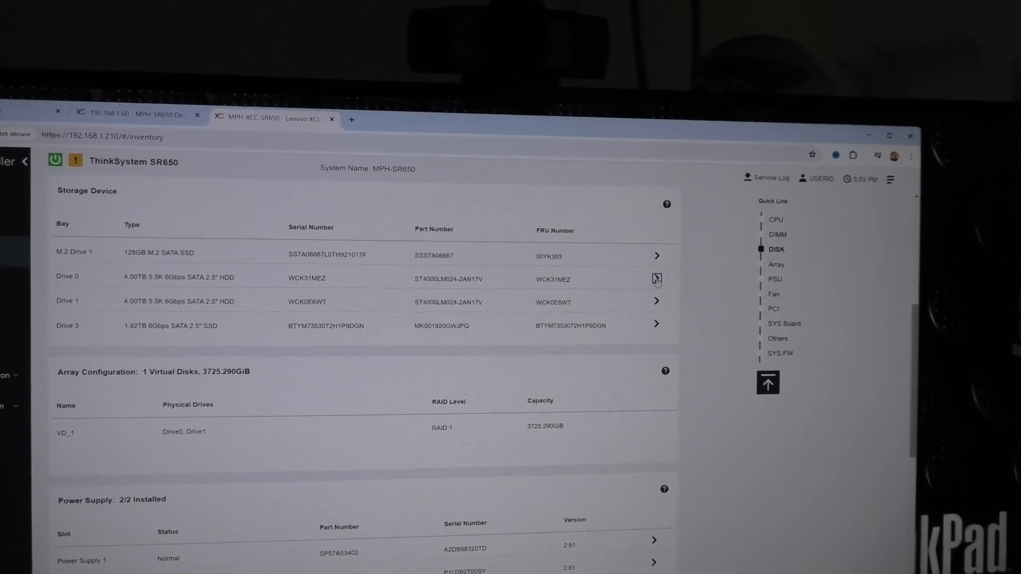
left_click(656, 279)
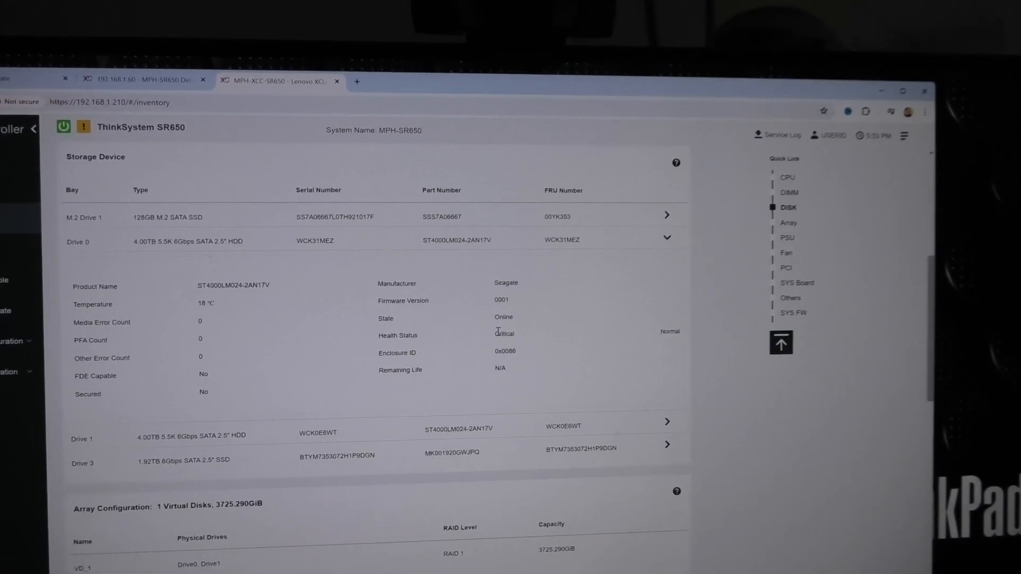
double_click(529, 326)
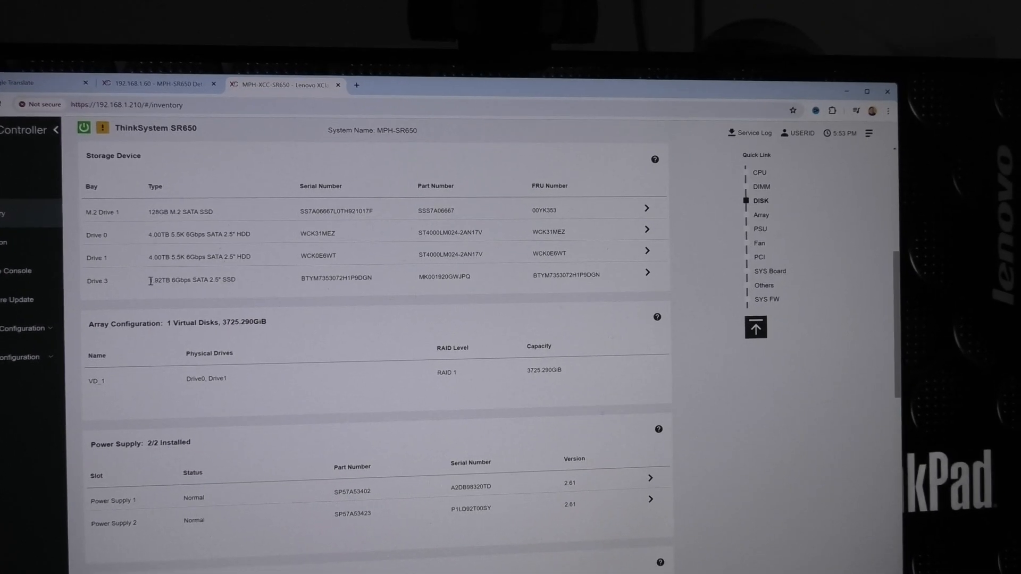
double_click(188, 280)
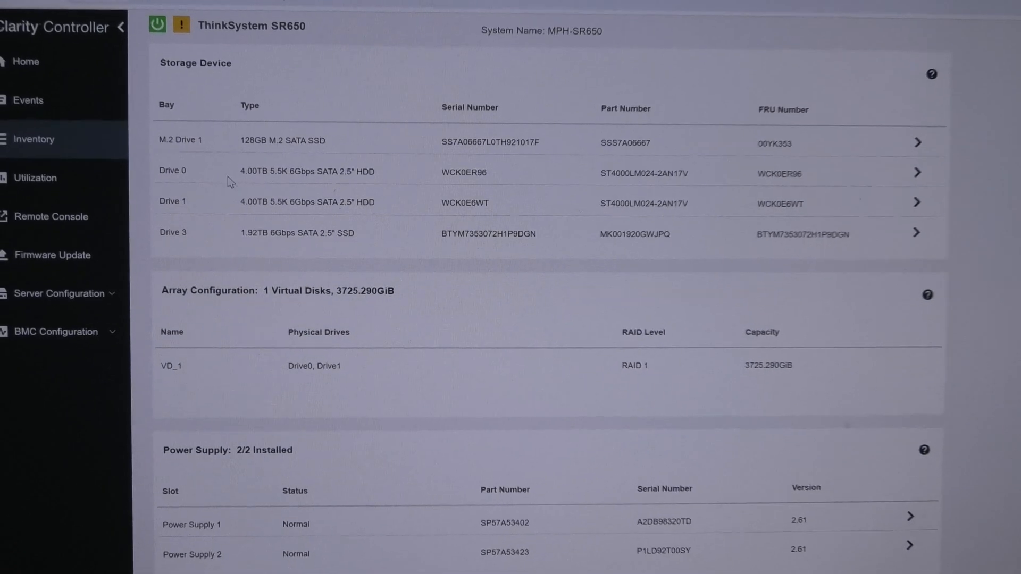
Expand Drive 0 (State Rebuilding) and Drive 1 (online, normal health) details
double_click(171, 170)
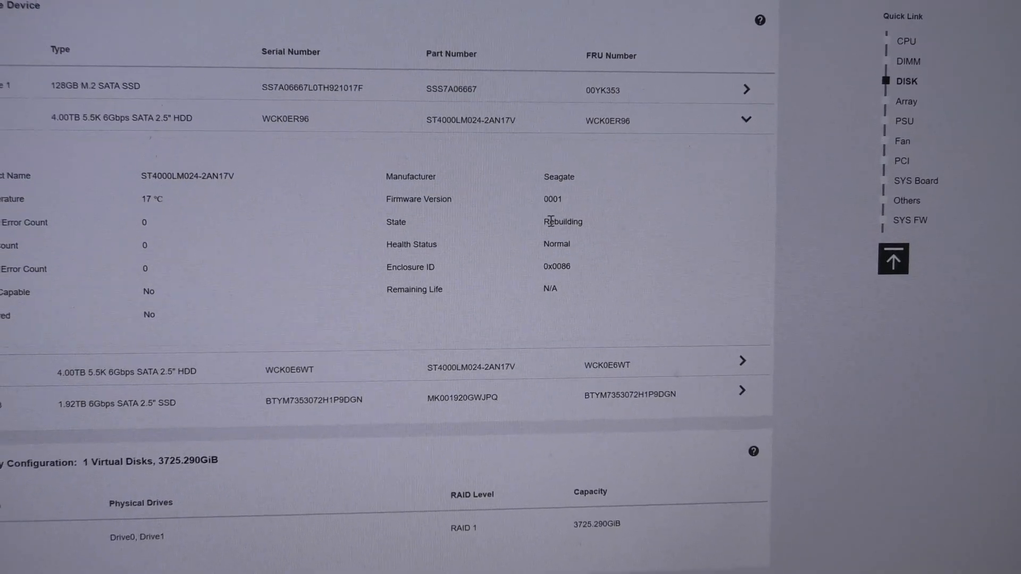
double_click(562, 221)
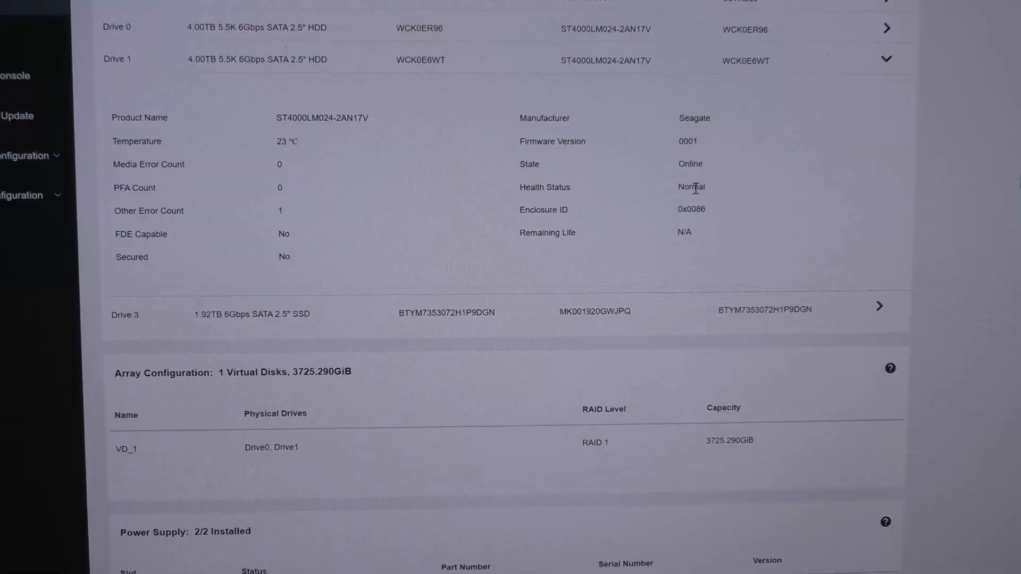
scroll("down", 3)
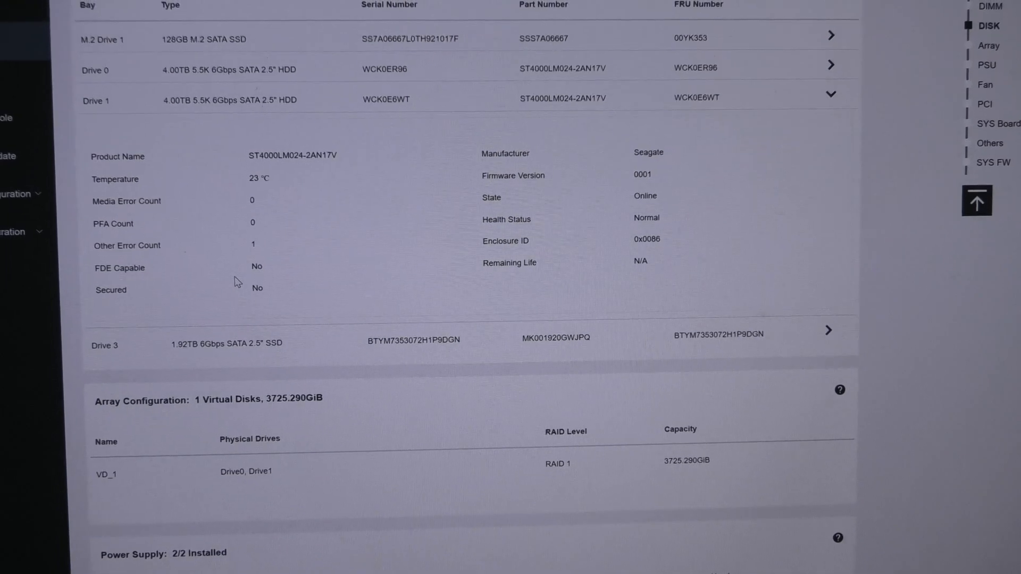
scroll("down", 3)
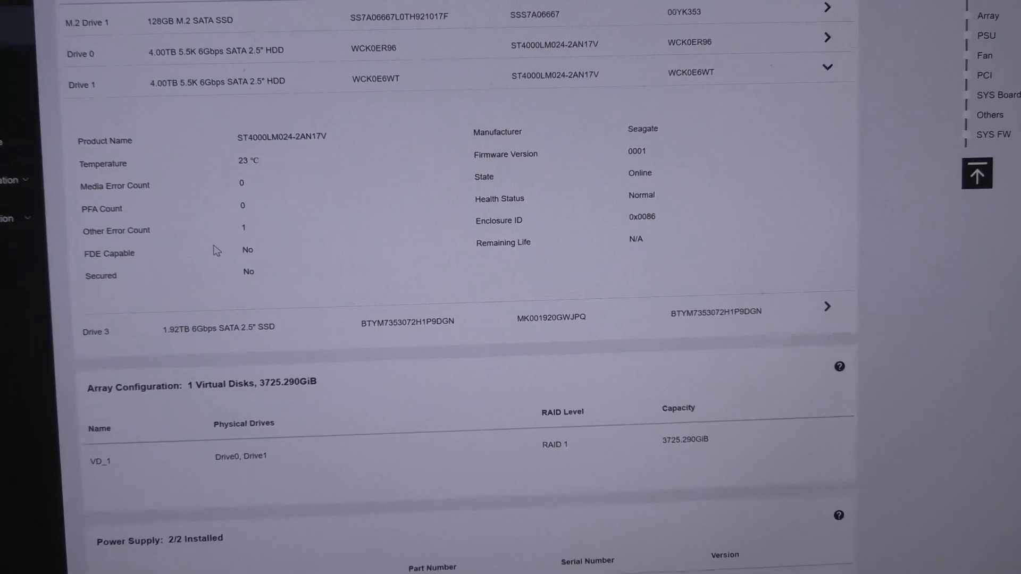
scroll("down", 3)
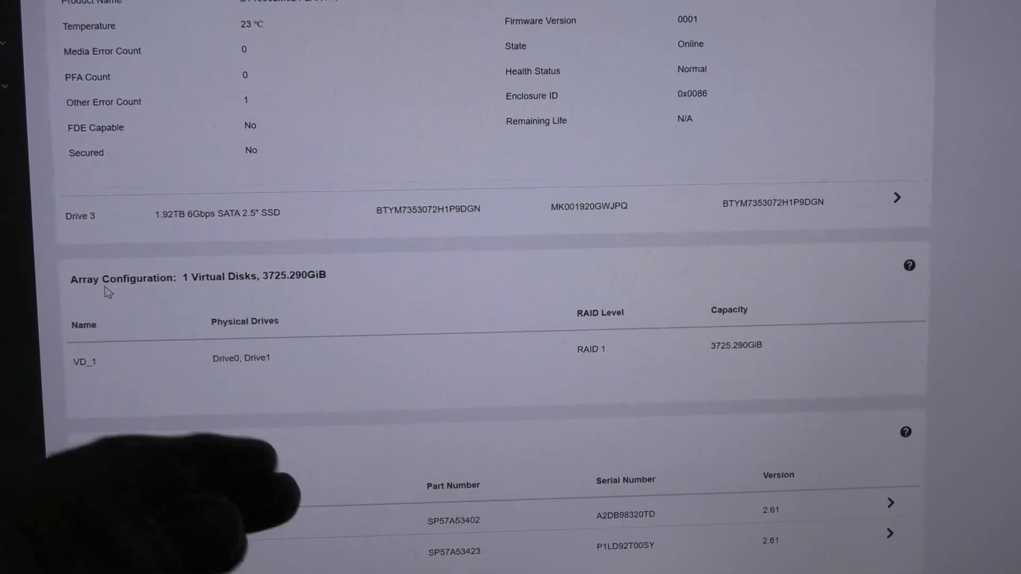
scroll("down", 3)
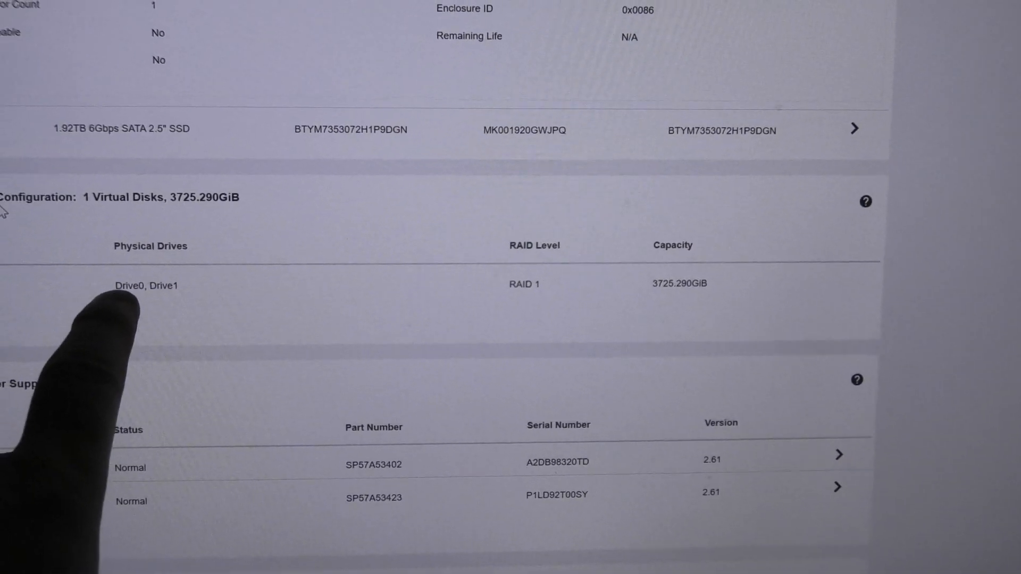
Scroll to Array Configuration and expand Drive 0 in virtual disk VD_1
scroll("down", 3)
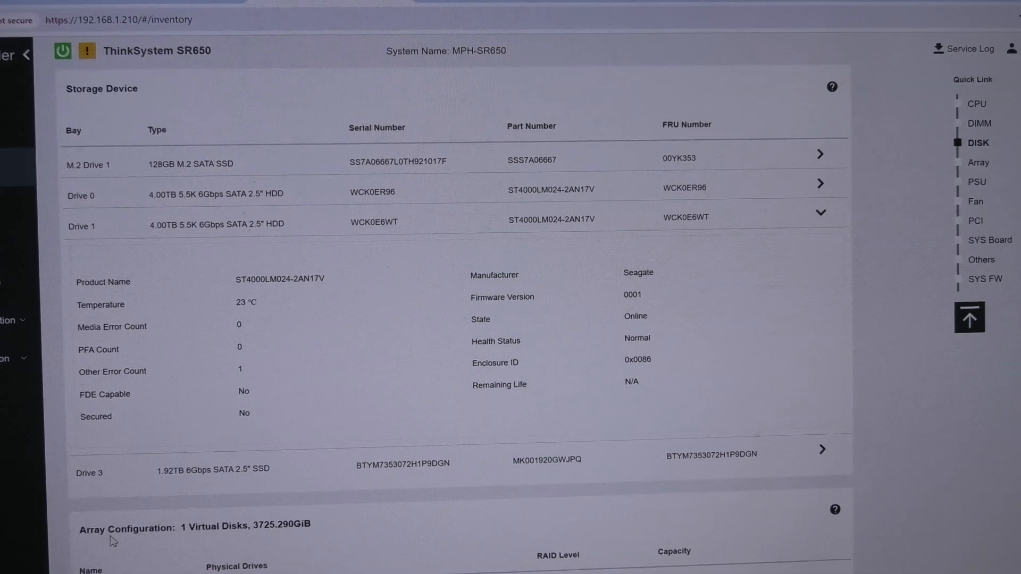
scroll("down", 3)
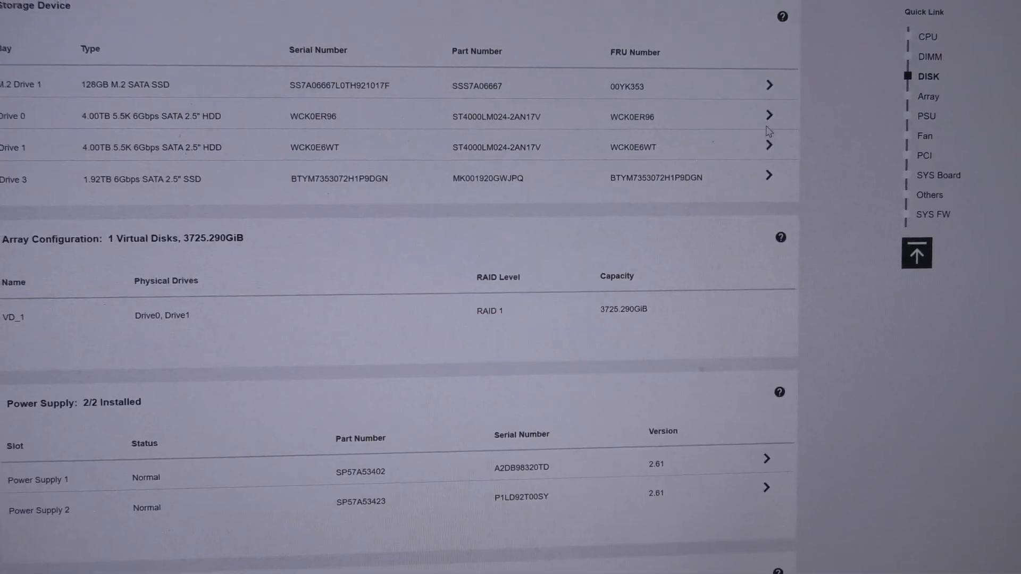
left_click(769, 116)
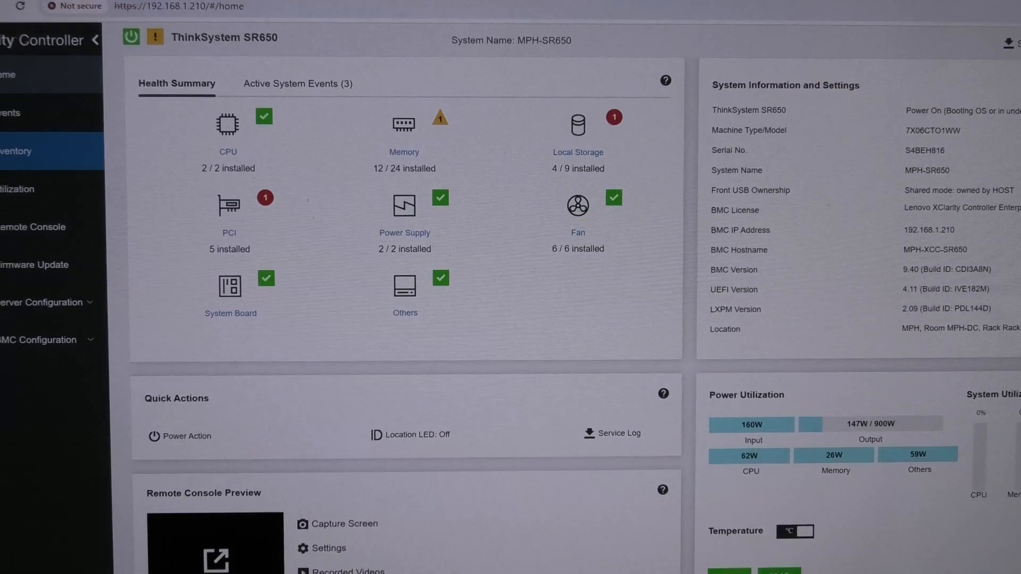
Scroll the home page navigation down to reach Server Configuration
scroll("down", 3)
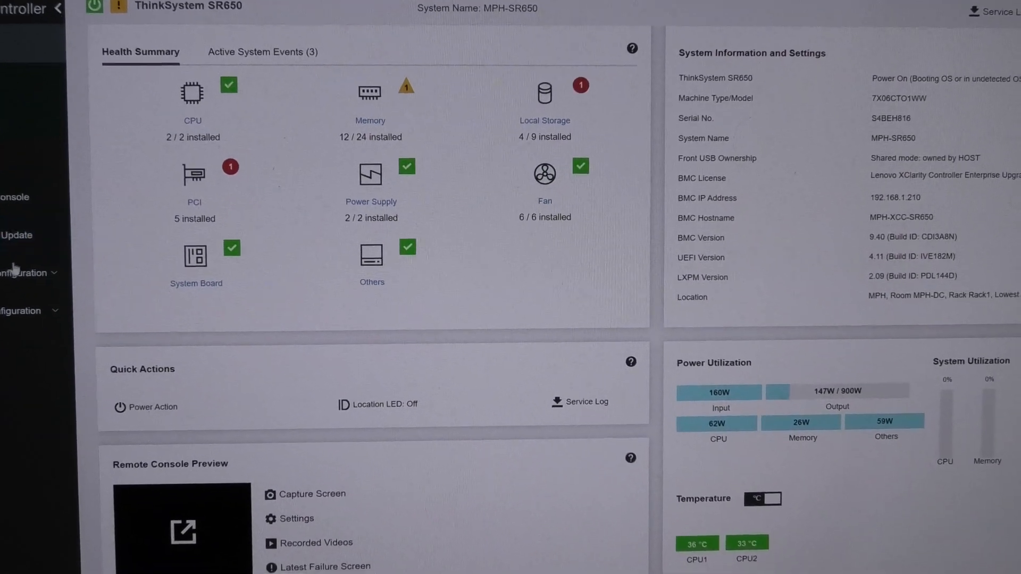
scroll("down", 3)
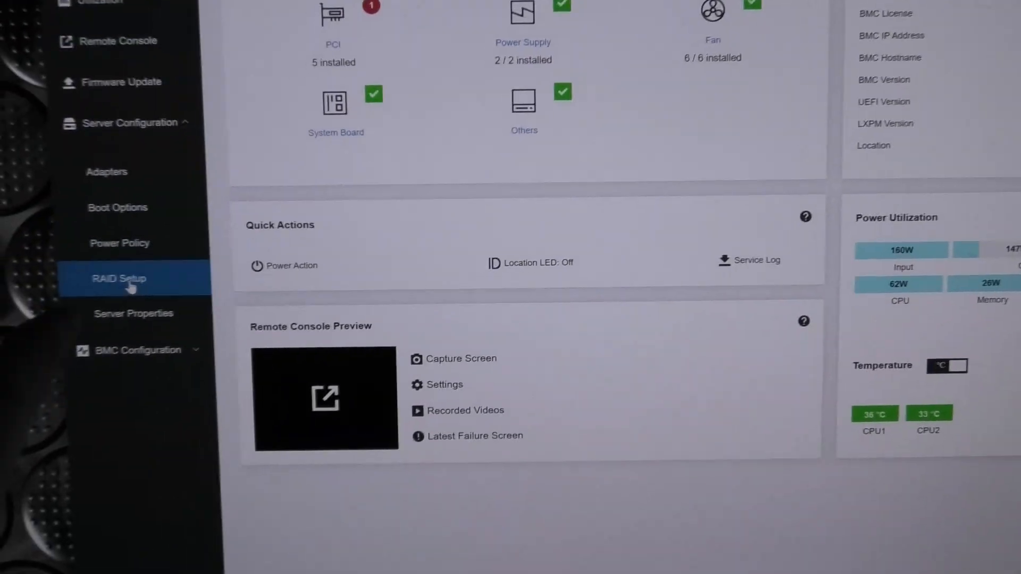
scroll("down", 3)
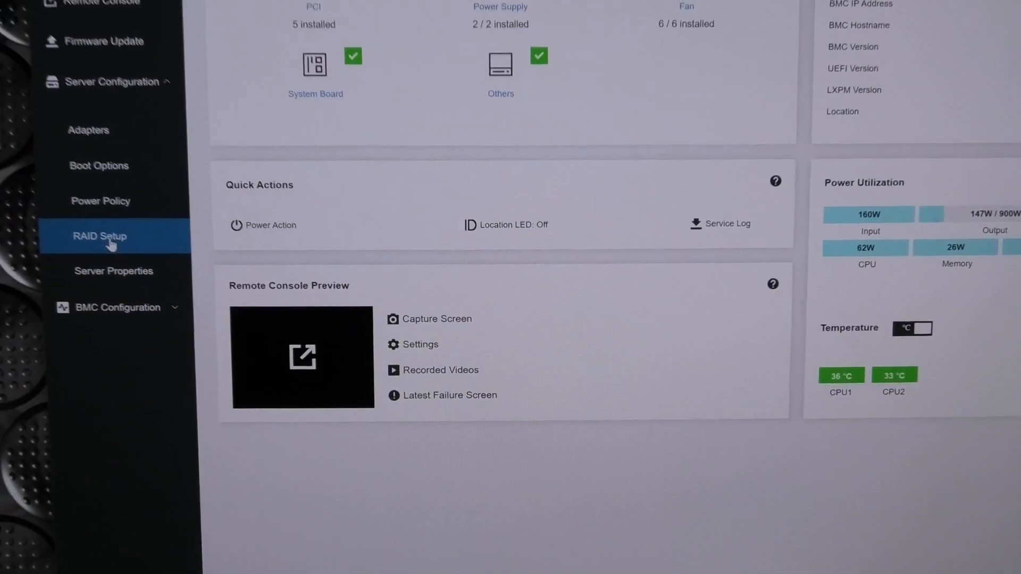
View degraded RAID 1 virtual disk VD_1's properties on RAID Setup, then close them
left_click(99, 235)
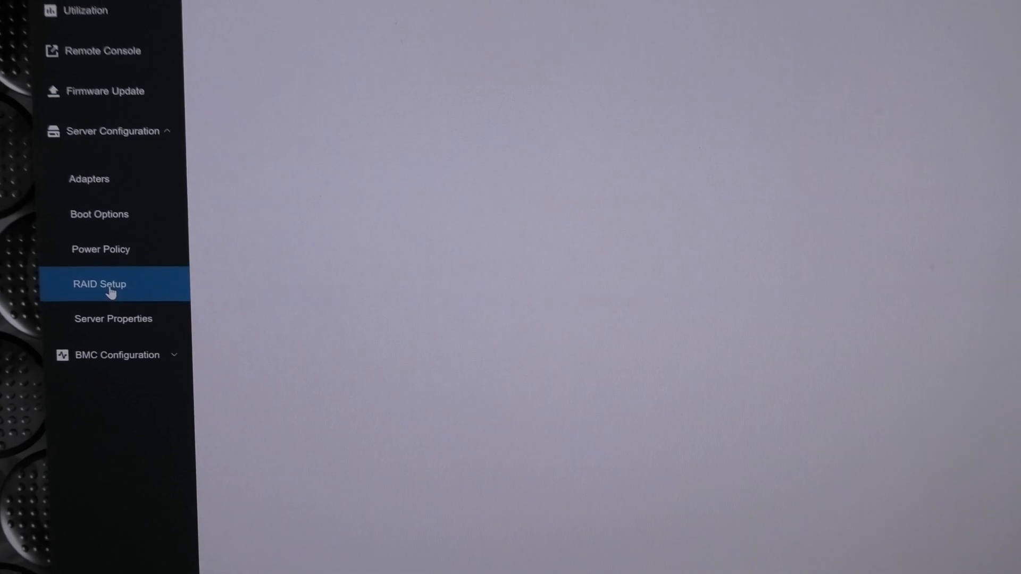
left_click(99, 284)
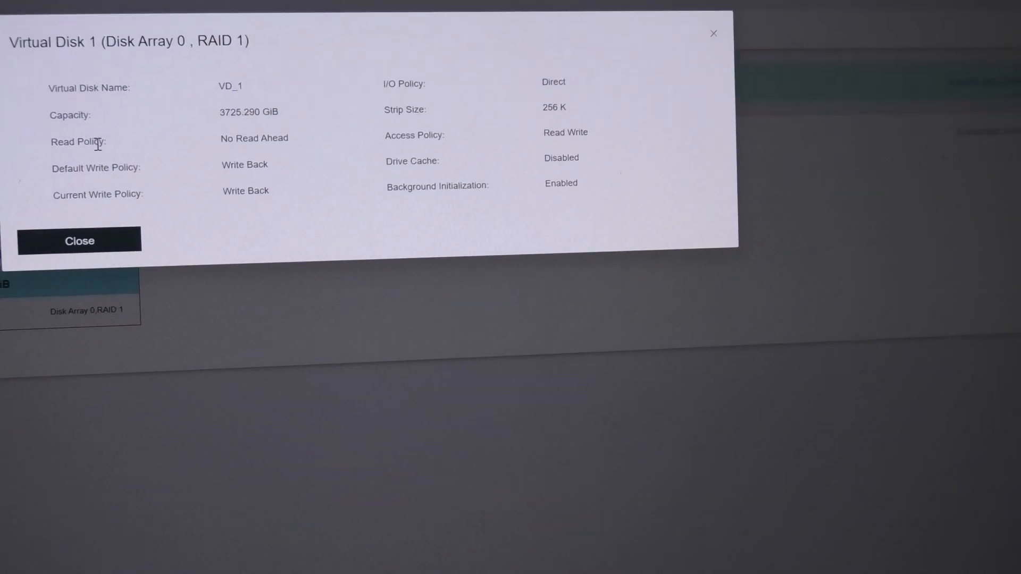
left_click(79, 240)
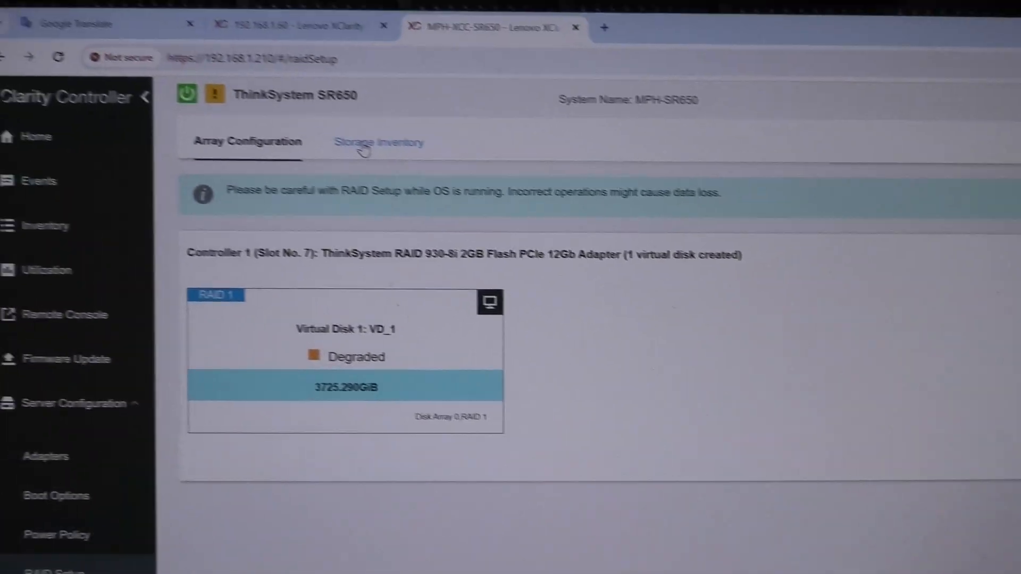
Check Storage Inventory for Drive 0 rebuilding, then open the Events log
left_click(378, 142)
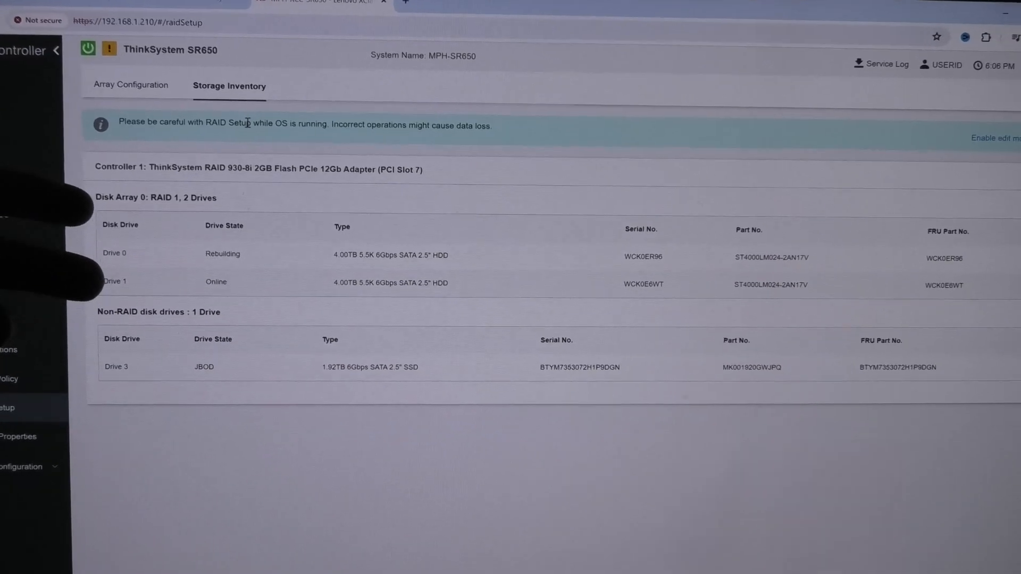
scroll("down", 3)
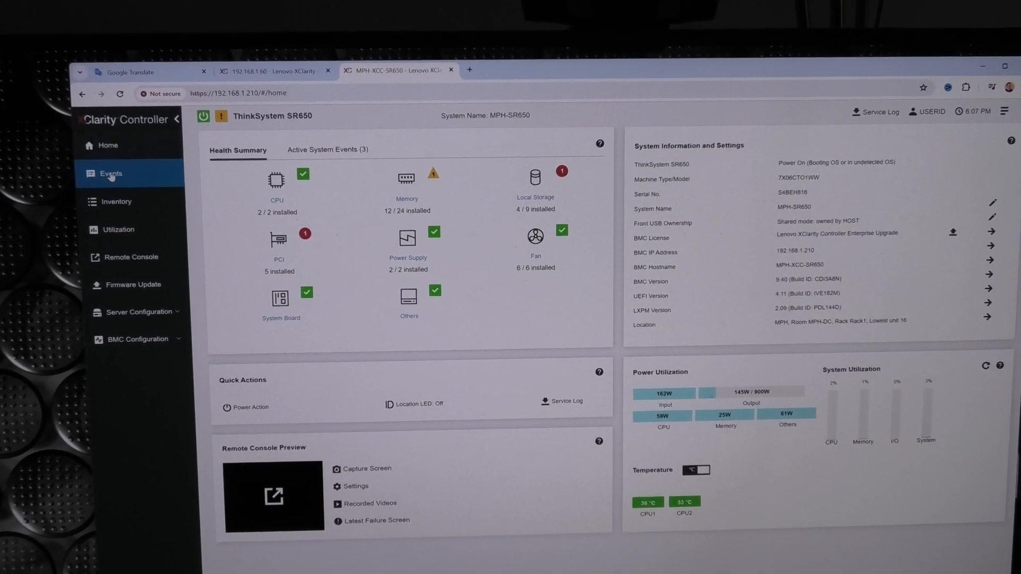
left_click(109, 174)
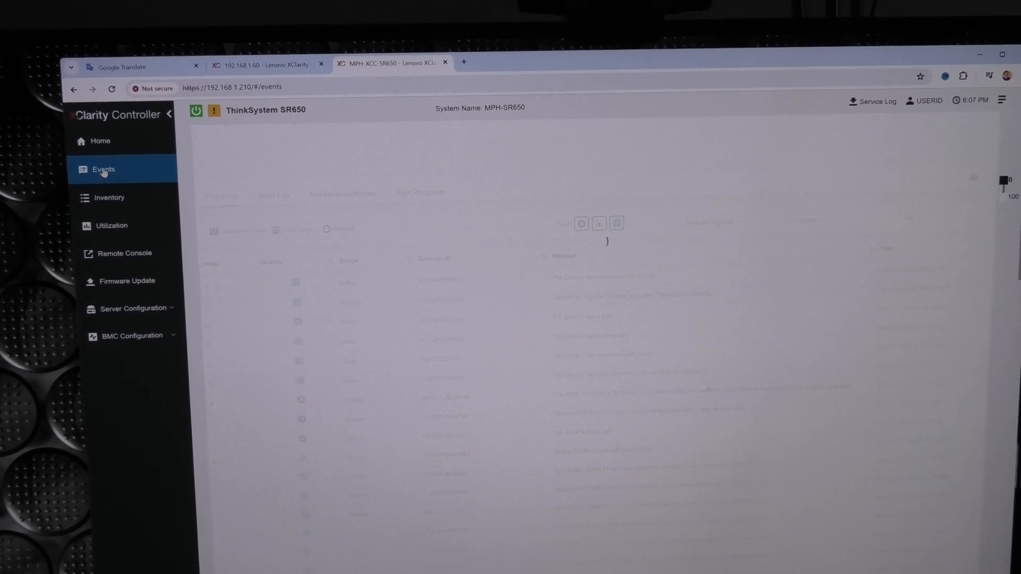